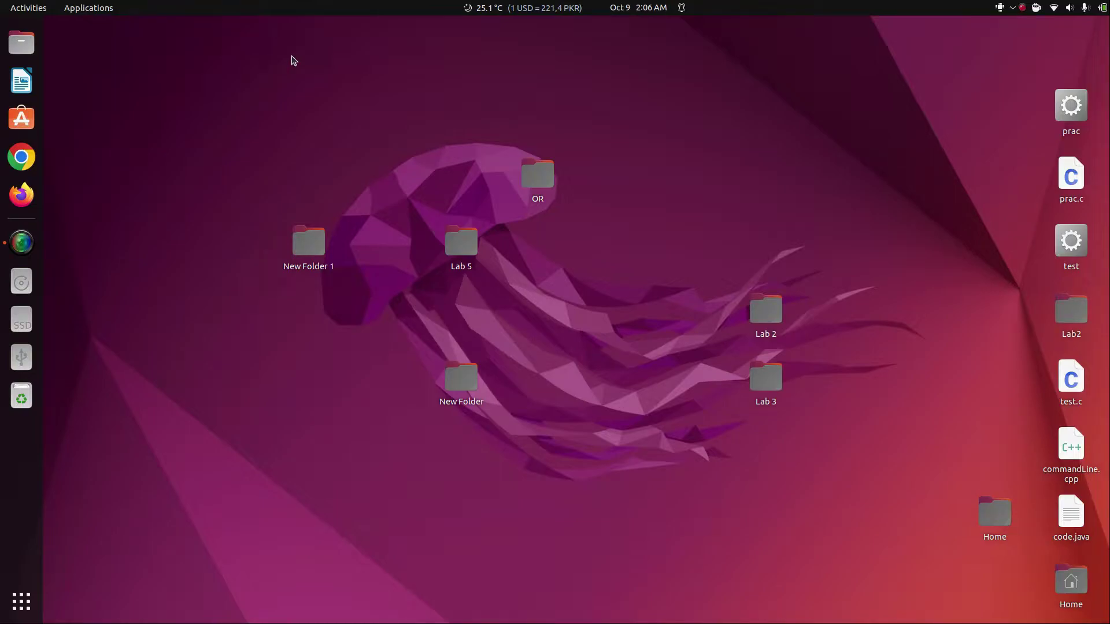
pyautogui.moveTo(40, 356)
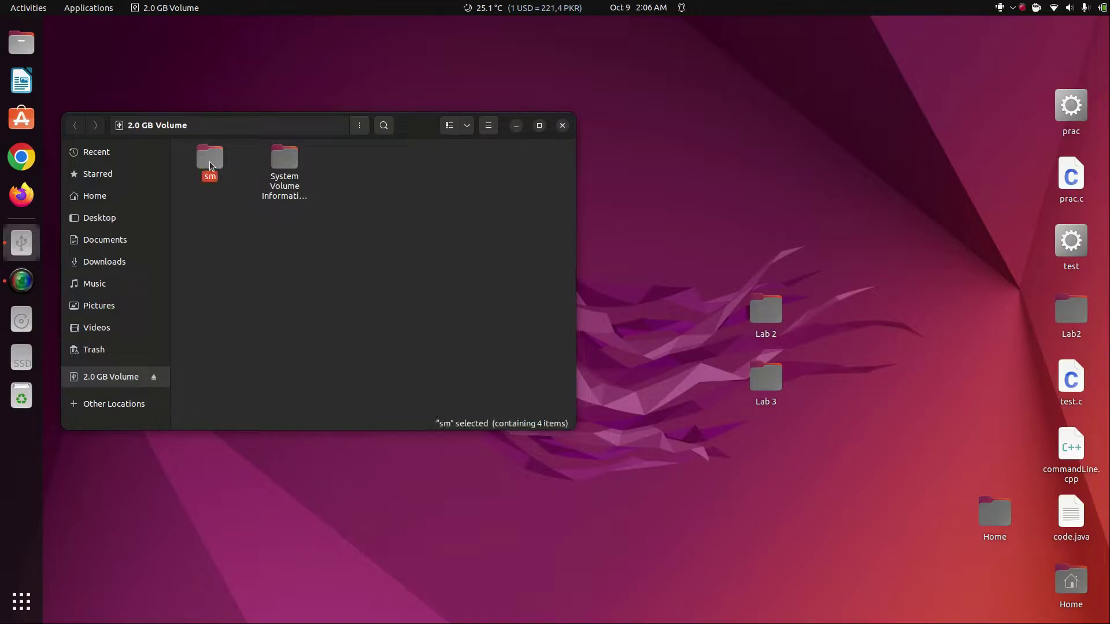
# Step: Rename the 'sm' folder on the 2.0 GB USB volume to 'hello'
pyautogui.doubleClick(209, 160)
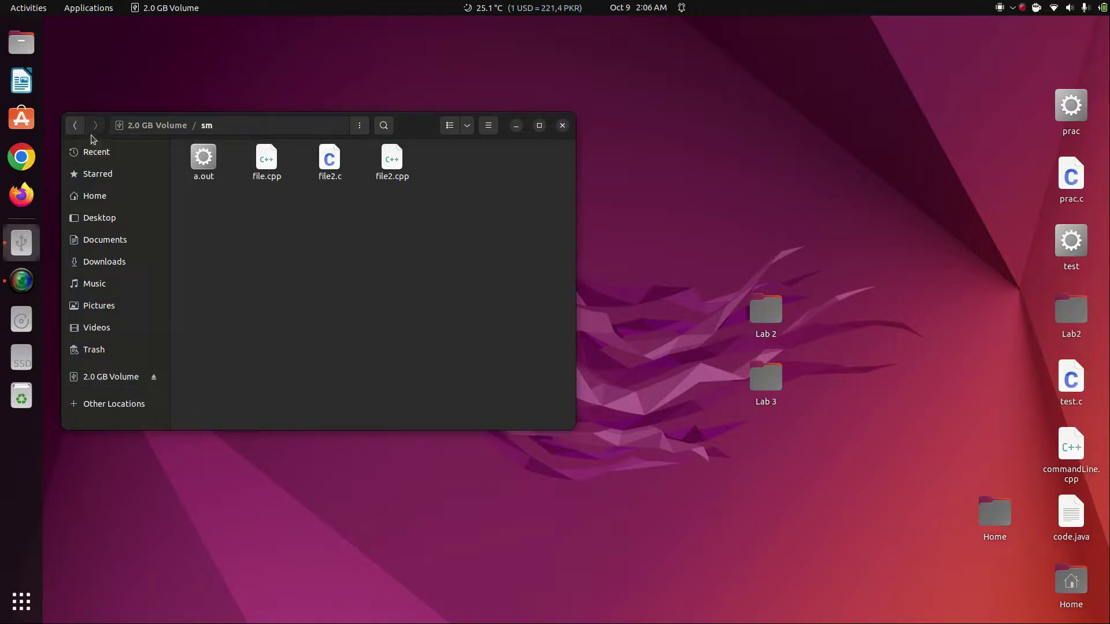
pyautogui.click(74, 125)
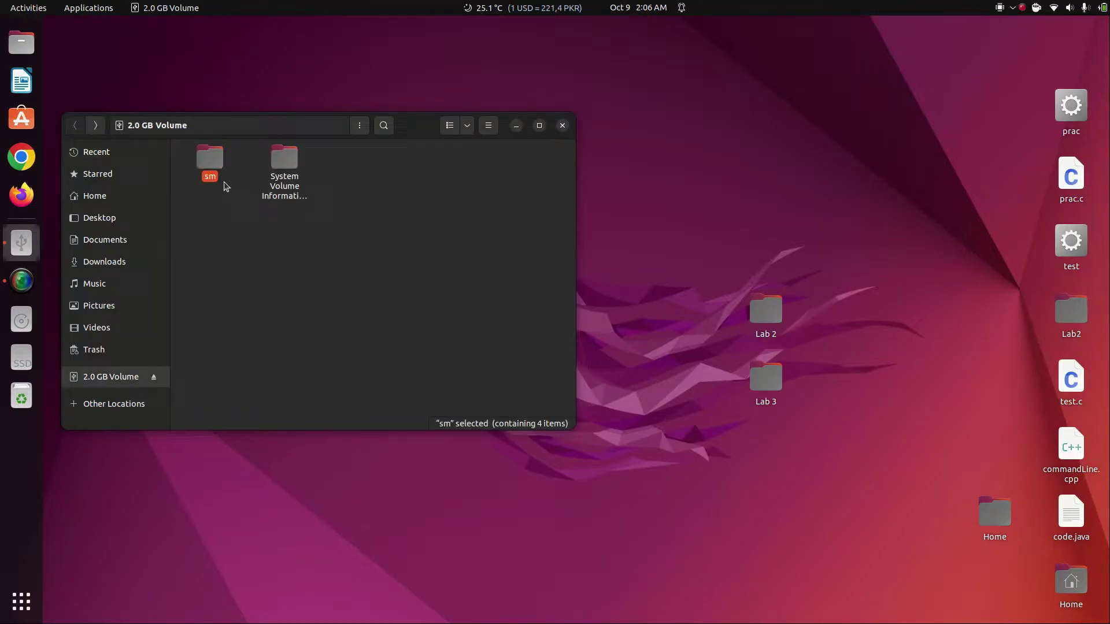
pyautogui.write('hello')
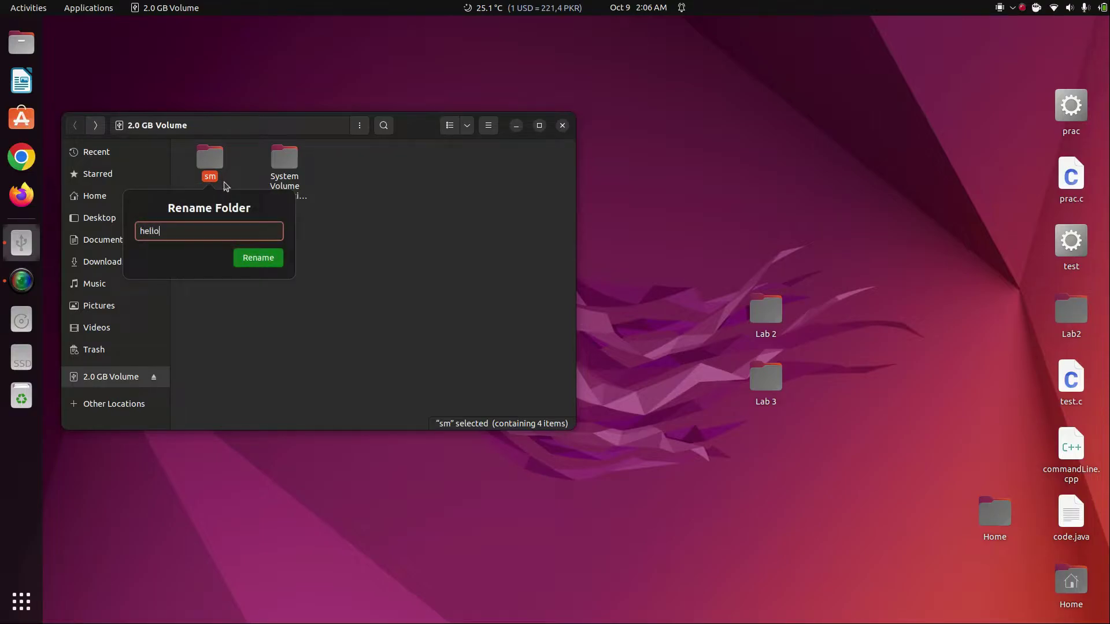
pyautogui.click(258, 258)
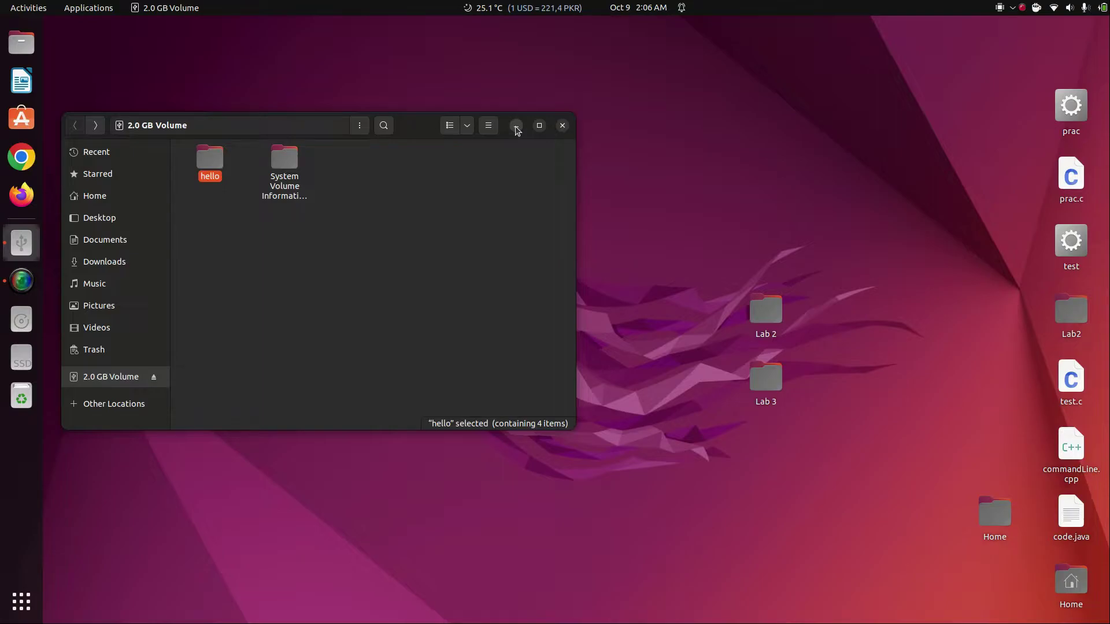
# Step: Minimize the Files window and launch a new Terminal from the dock
pyautogui.click(562, 124)
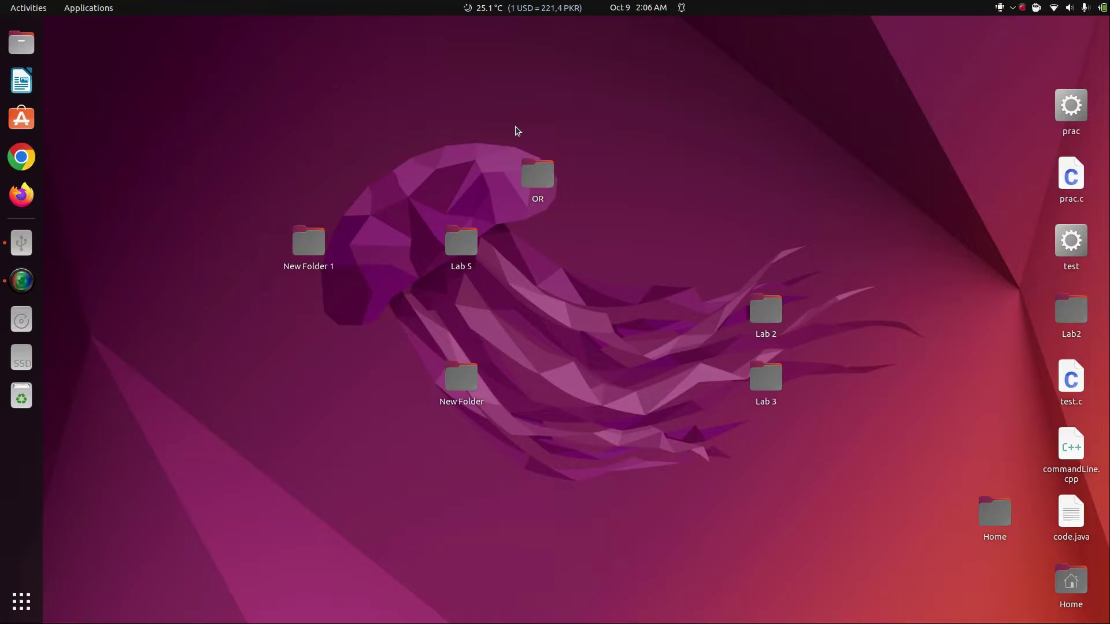
pyautogui.click(20, 280)
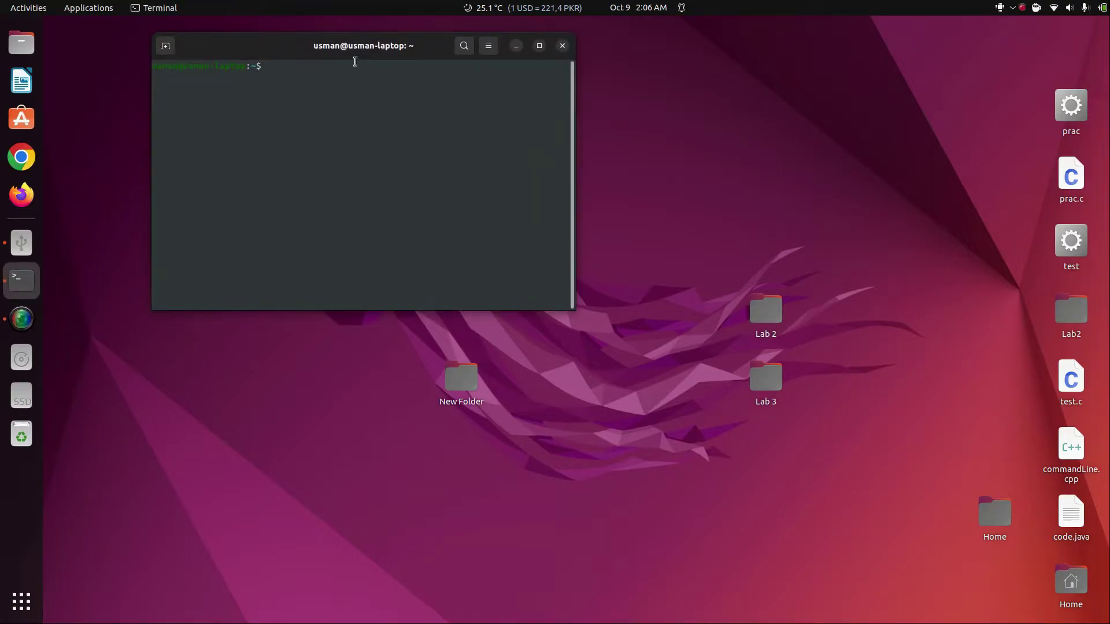
# Step: Run 'sudo apt-get remove usbmount' (fails: unable to locate package), then close the terminal
pyautogui.write('sudo apt')
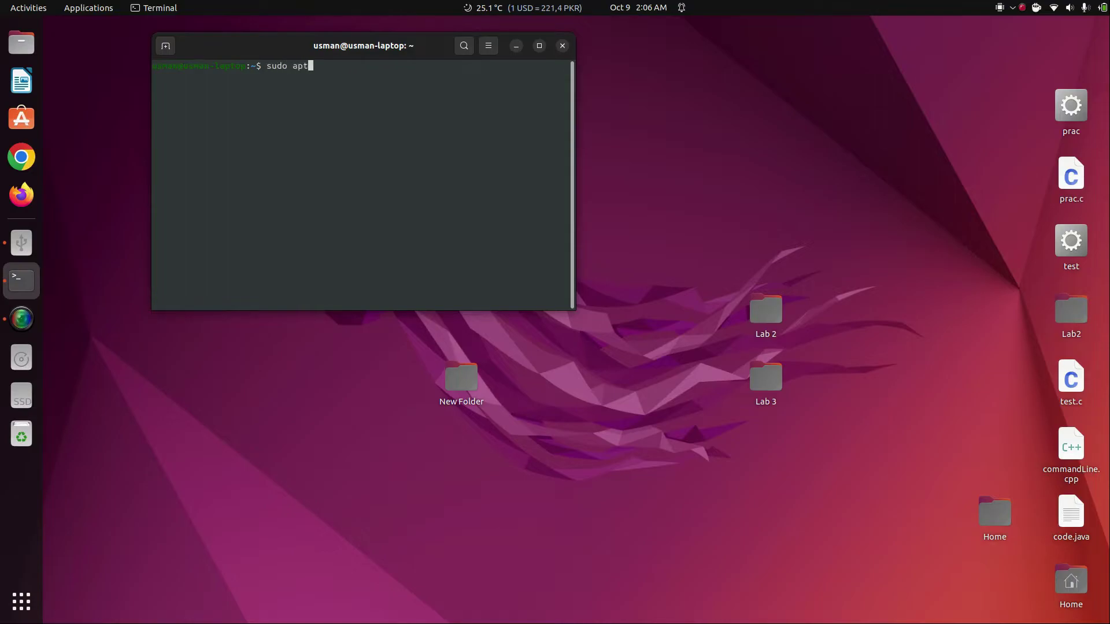
pyautogui.write('-get')
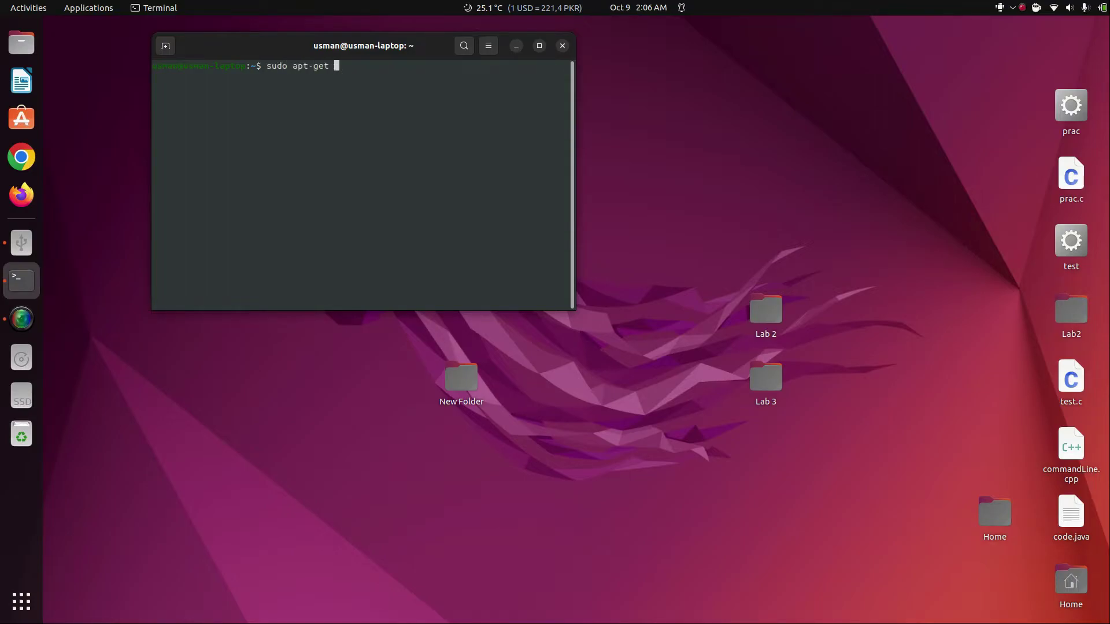
pyautogui.write('remove')
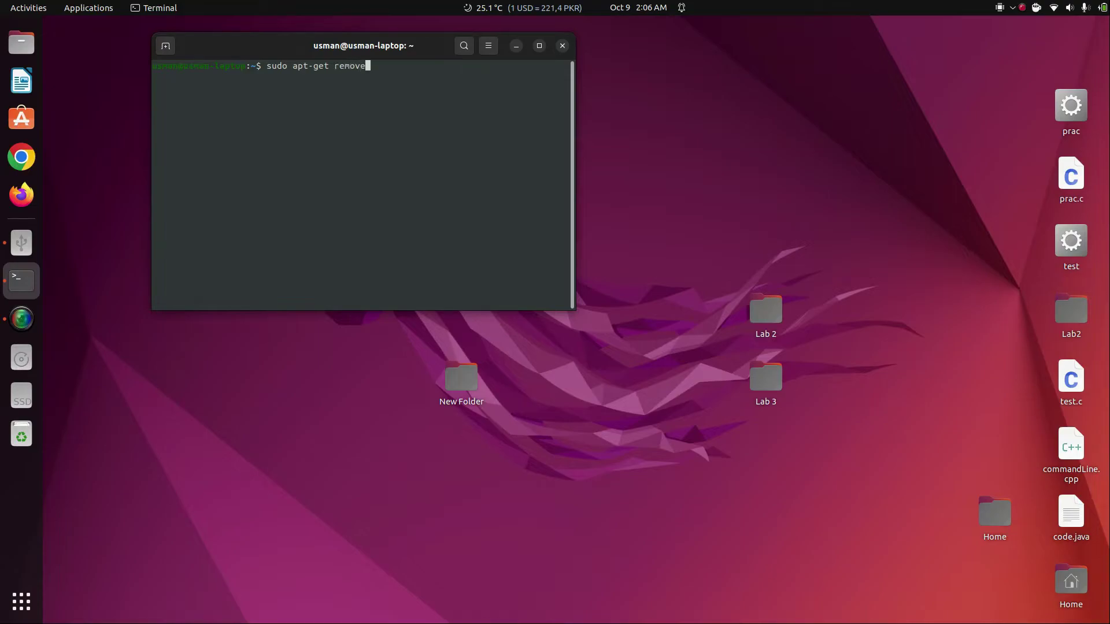
pyautogui.write('usbmount')
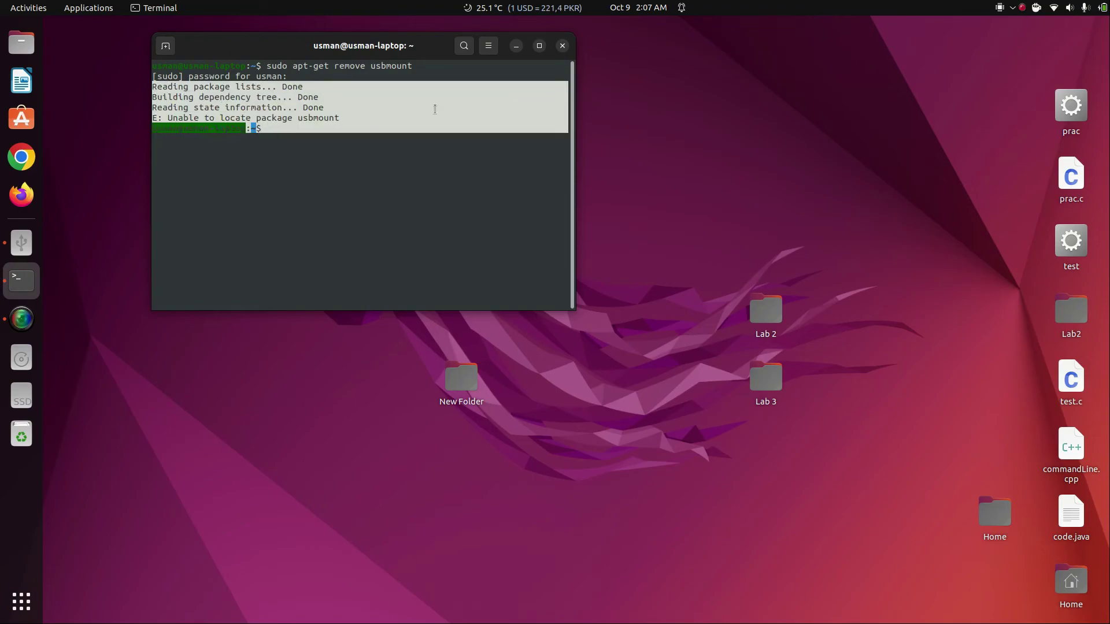
pyautogui.moveTo(317, 198)
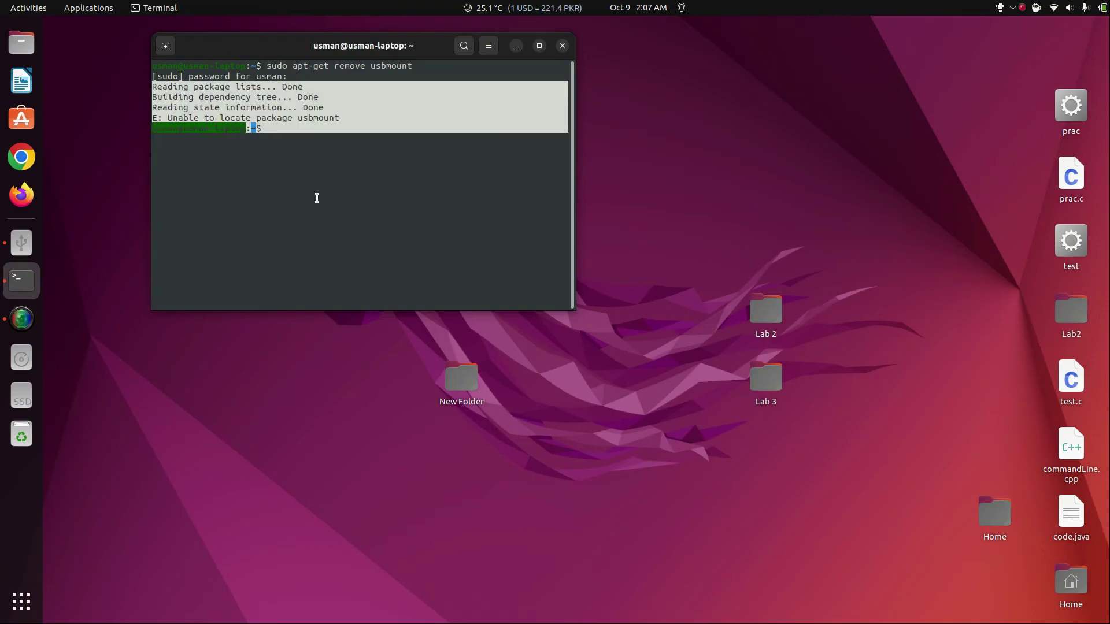
pyautogui.click(562, 45)
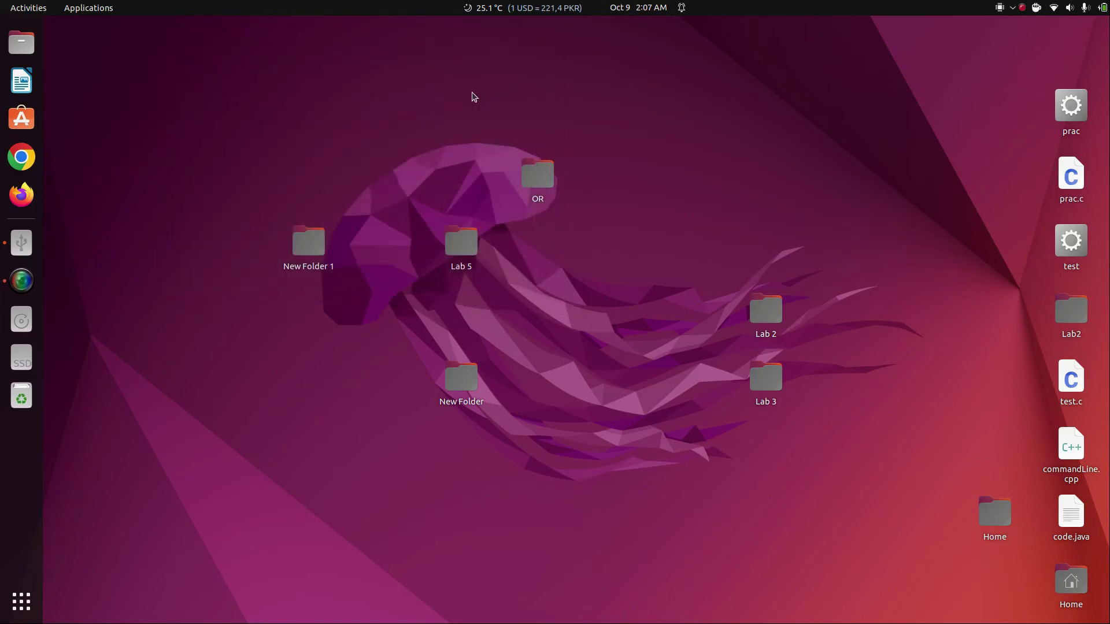
pyautogui.moveTo(118, 233)
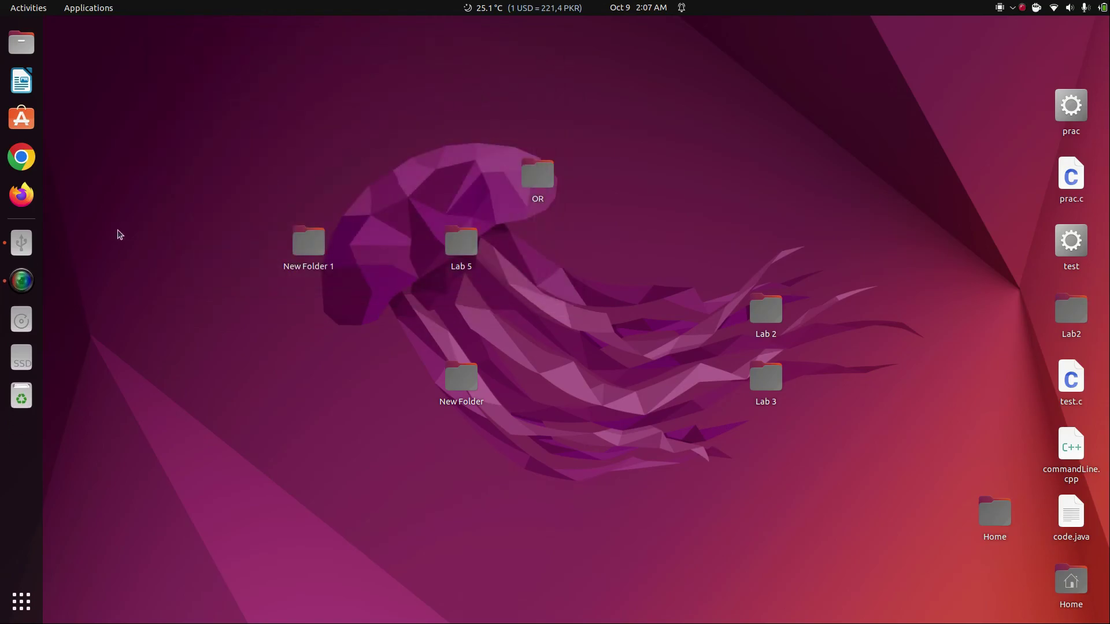